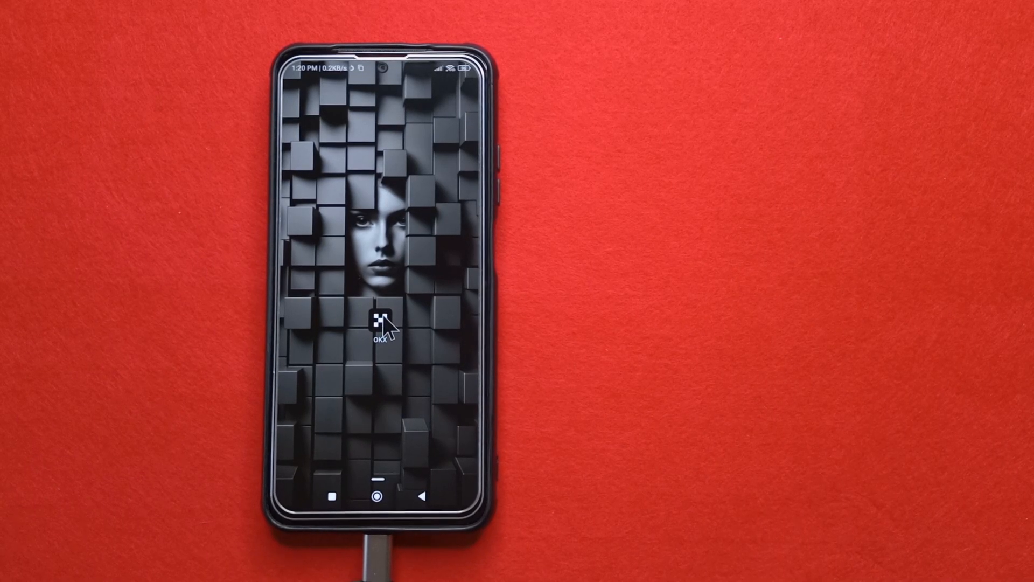
{"action": "mouse_move", "coordinate": [427, 323]}
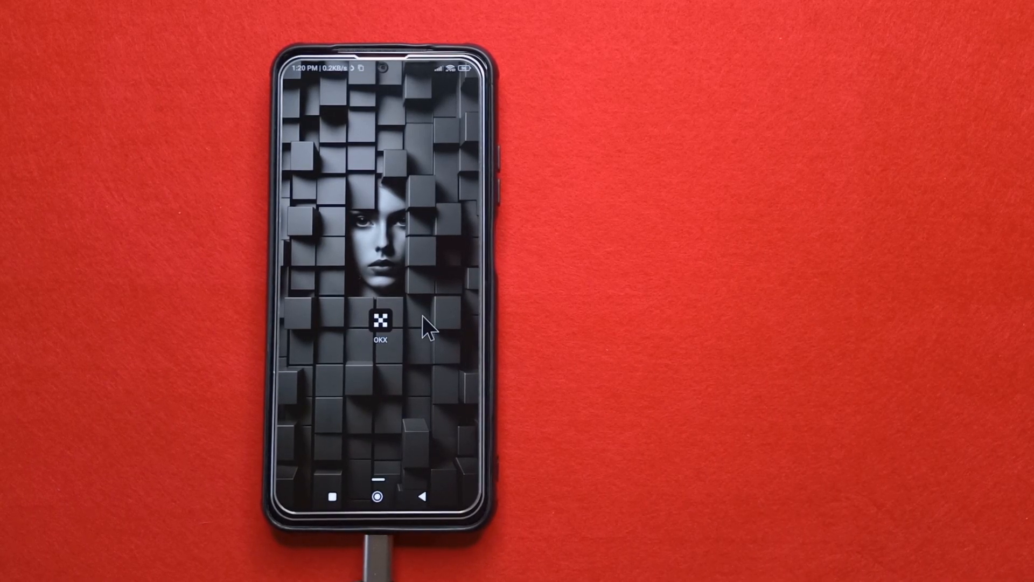
Launch OKX and navigate through profile, Security tab and Security center to App lock.
{"action": "left_click", "coordinate": [381, 322]}
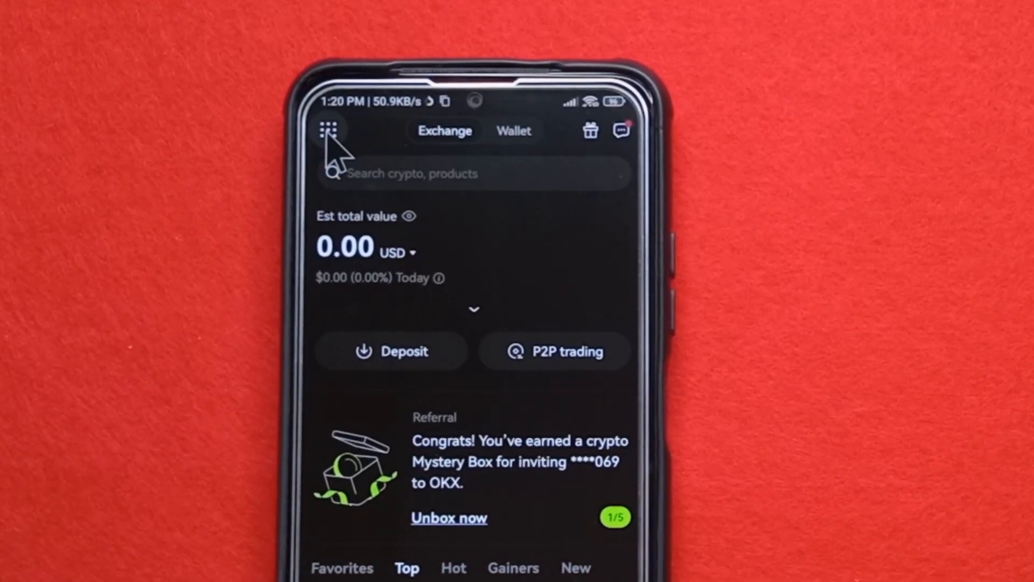
{"action": "left_click", "coordinate": [328, 130]}
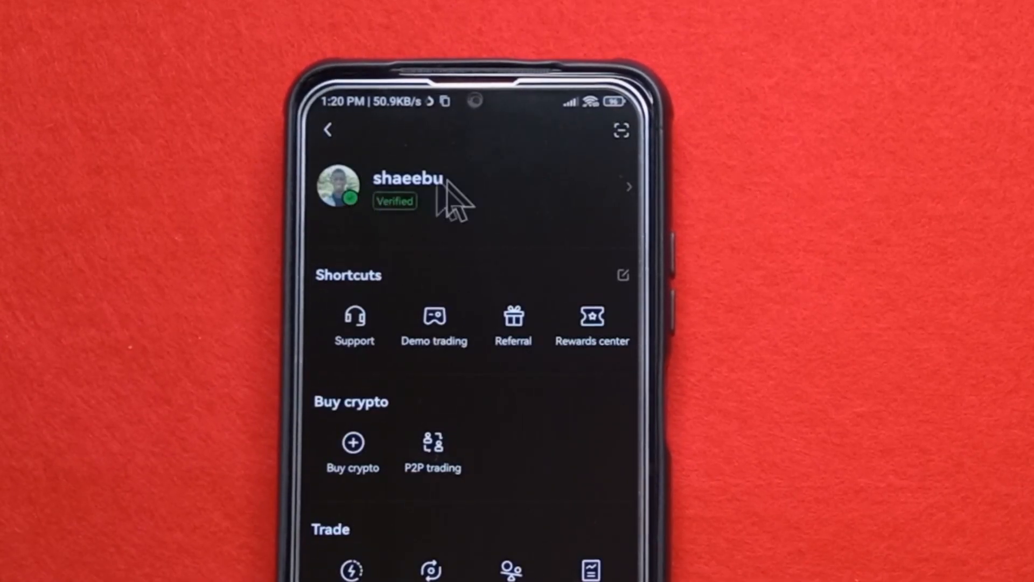
{"action": "left_click", "coordinate": [408, 191]}
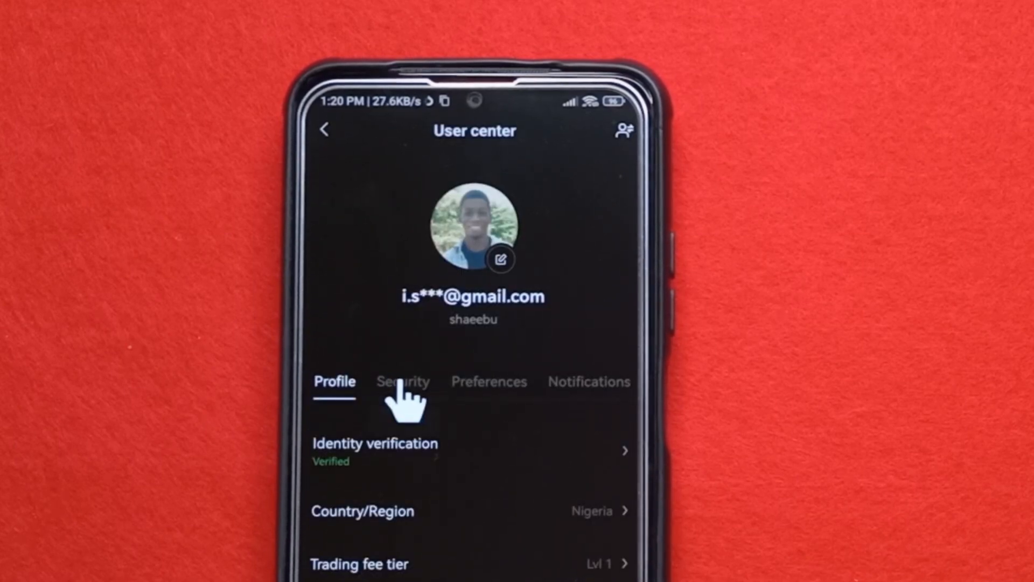
{"action": "left_click", "coordinate": [403, 381]}
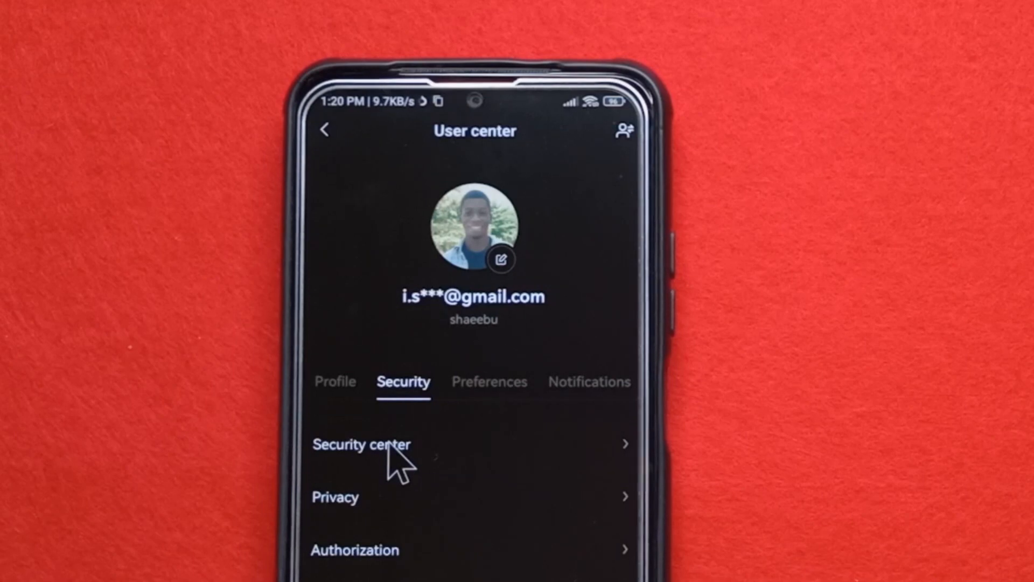
{"action": "left_click", "coordinate": [362, 444]}
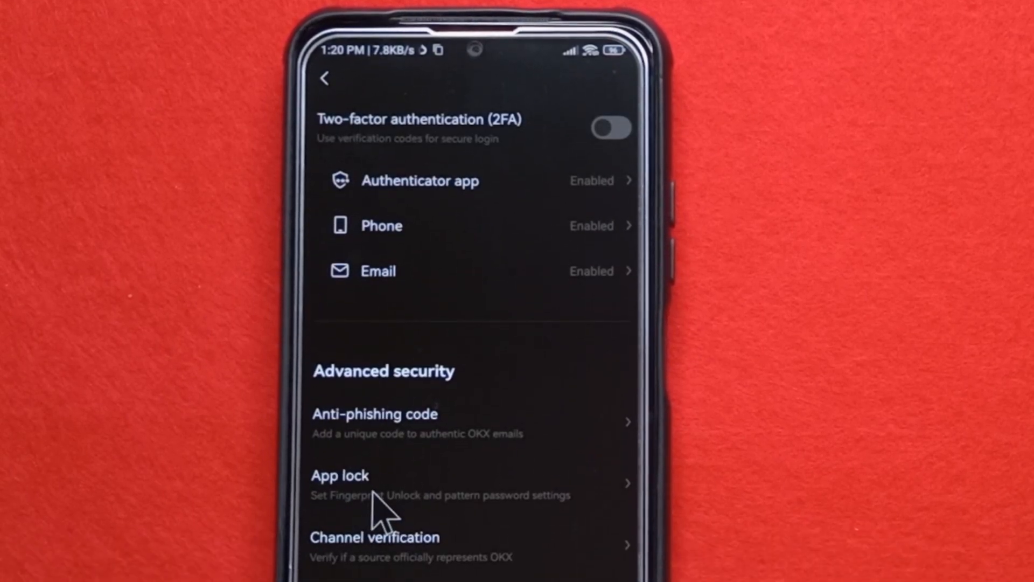
{"action": "left_click", "coordinate": [340, 475]}
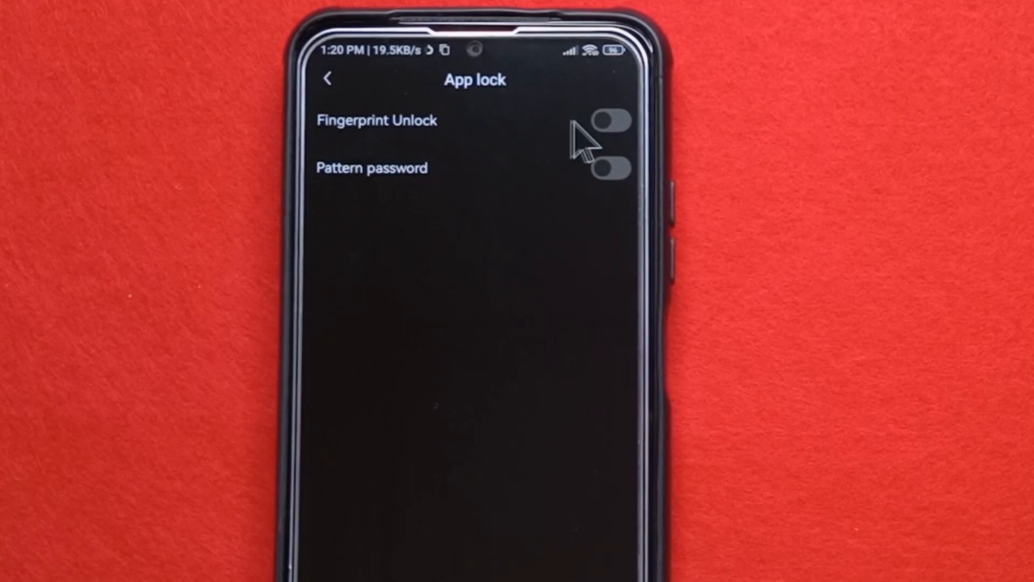
Switch on Fingerprint Unlock and confirm it with the login password.
{"action": "left_click", "coordinate": [610, 120]}
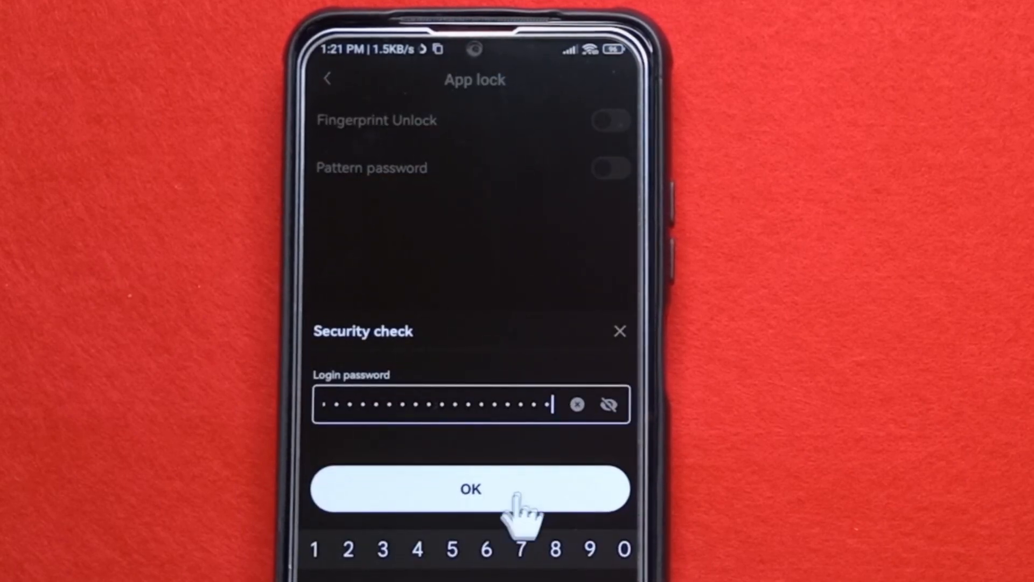
{"action": "left_click", "coordinate": [471, 488]}
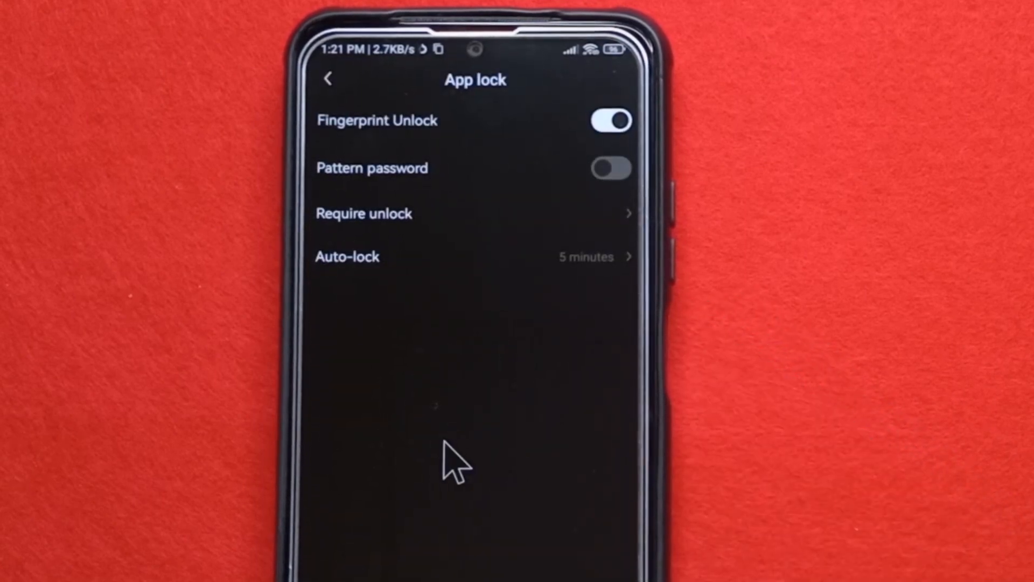
{"action": "mouse_move", "coordinate": [412, 131]}
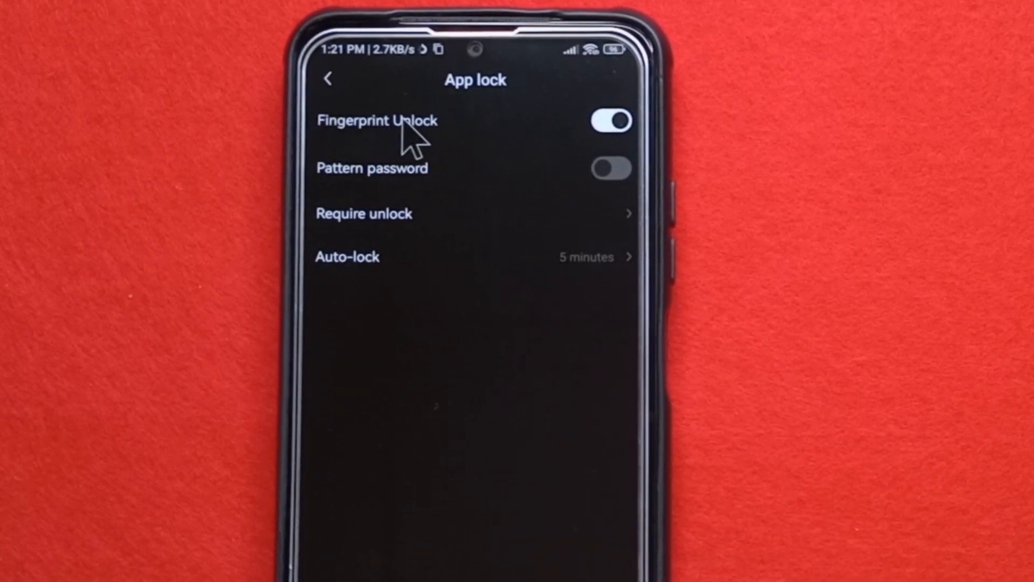
{"action": "mouse_move", "coordinate": [356, 277]}
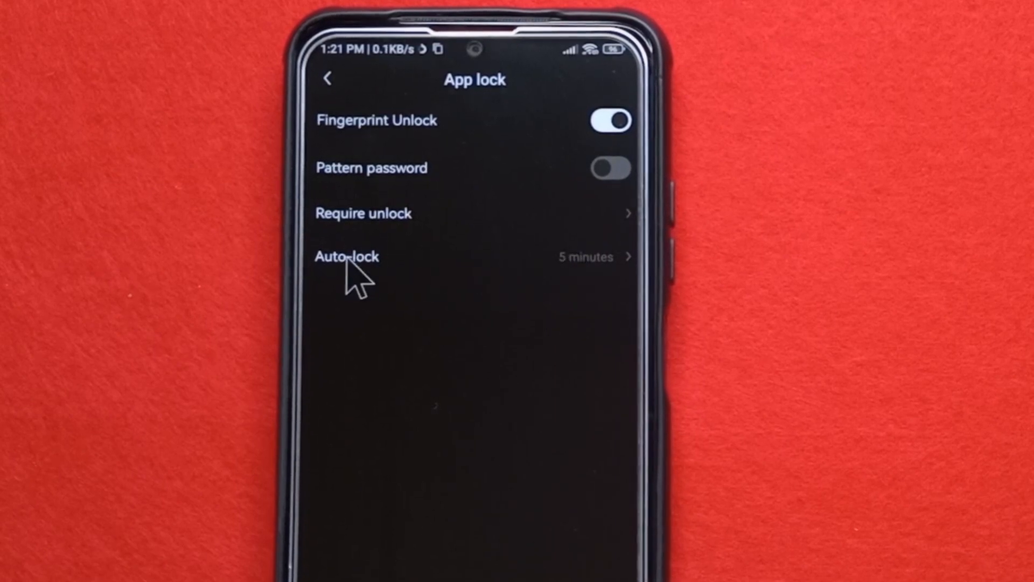
{"action": "mouse_move", "coordinate": [422, 270]}
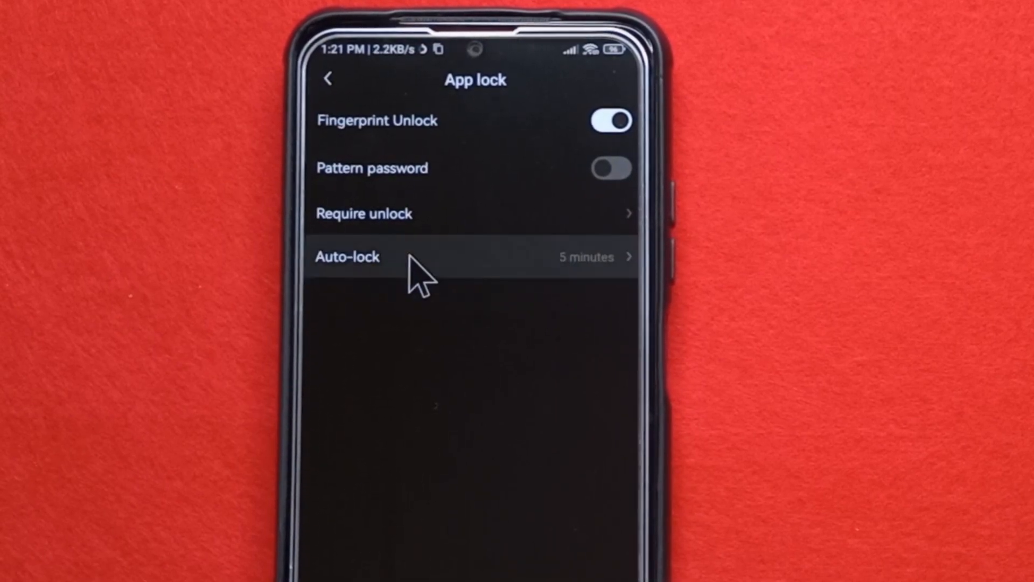
Set auto-lock time to Immediately and confirm with the login password.
{"action": "left_click", "coordinate": [347, 256]}
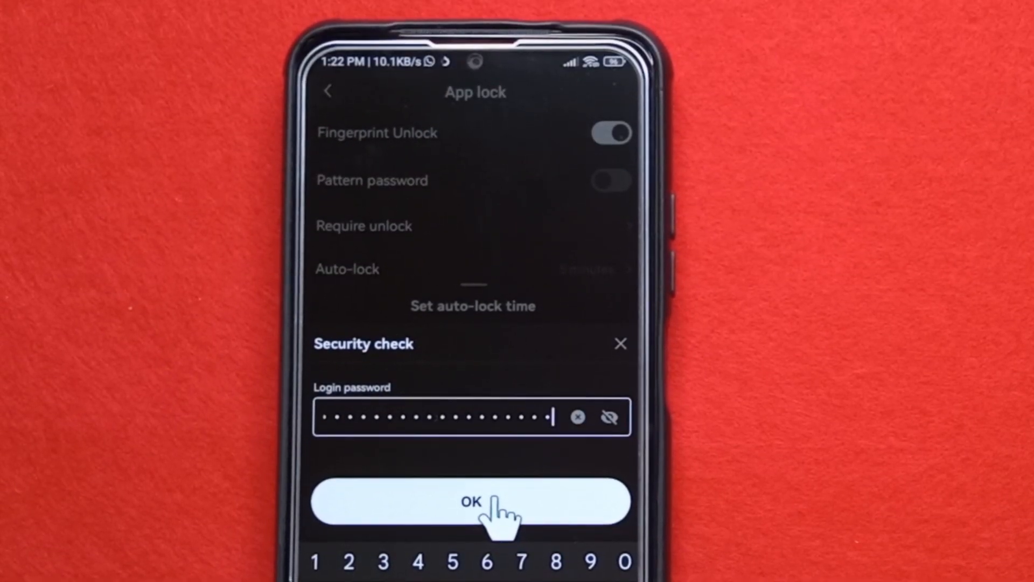
{"action": "left_click", "coordinate": [472, 501]}
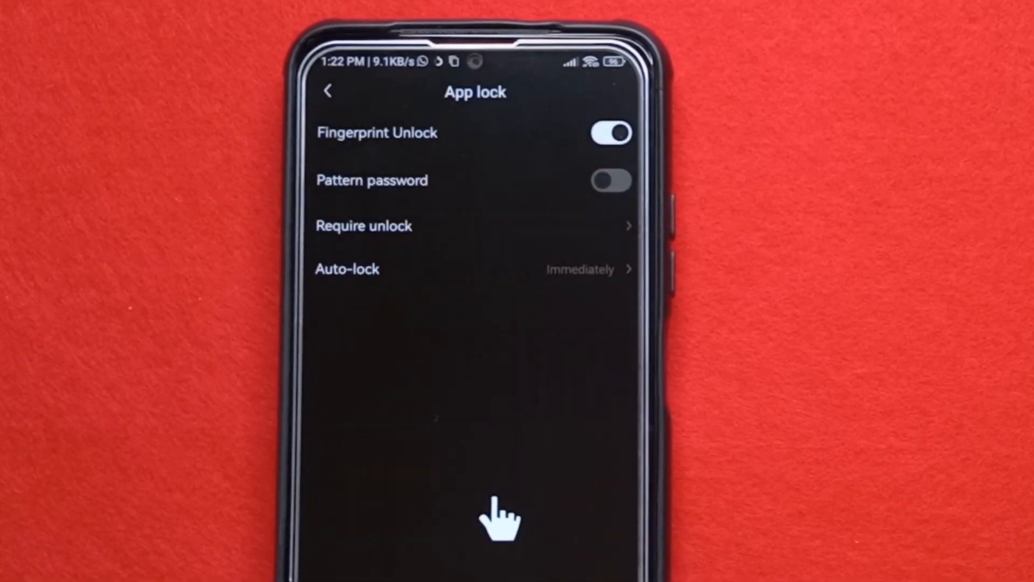
{"action": "mouse_move", "coordinate": [432, 291]}
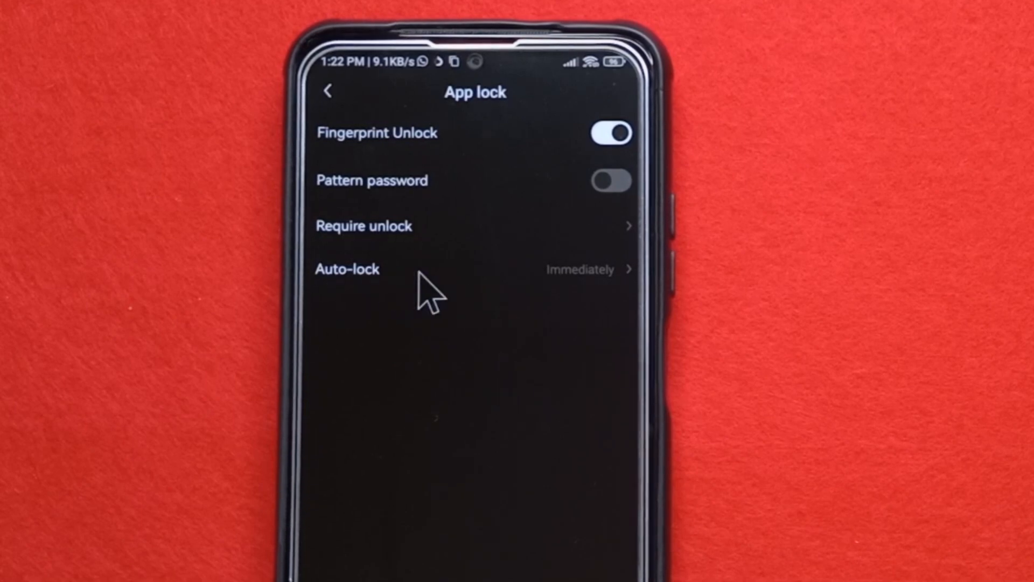
{"action": "mouse_move", "coordinate": [428, 248]}
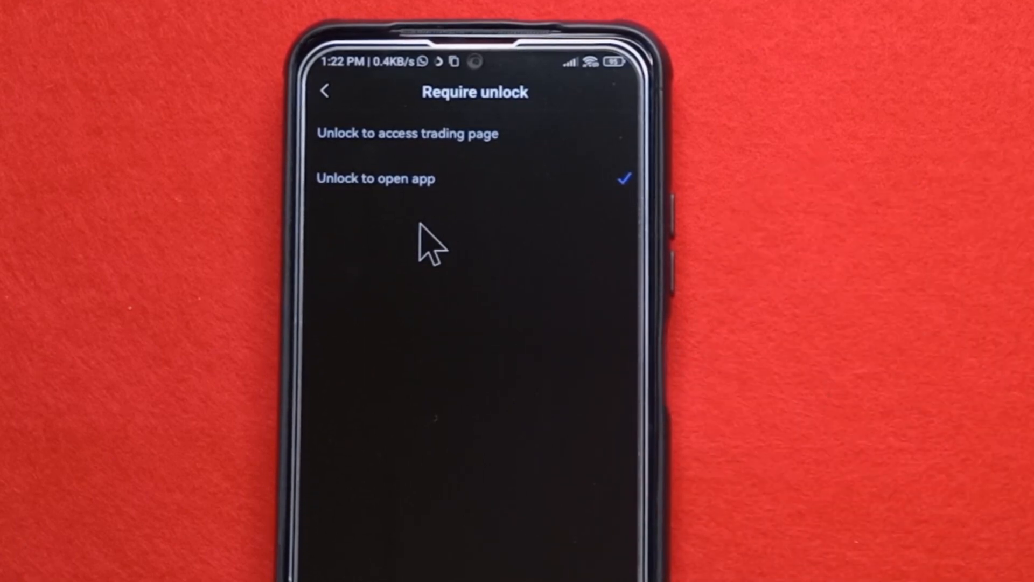
{"action": "mouse_move", "coordinate": [343, 195]}
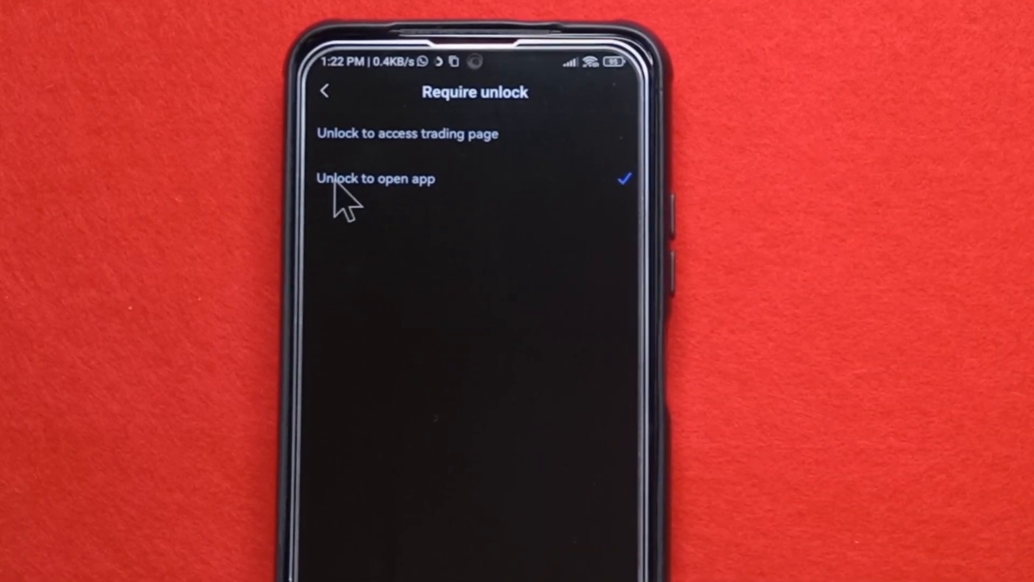
{"action": "mouse_move", "coordinate": [408, 205]}
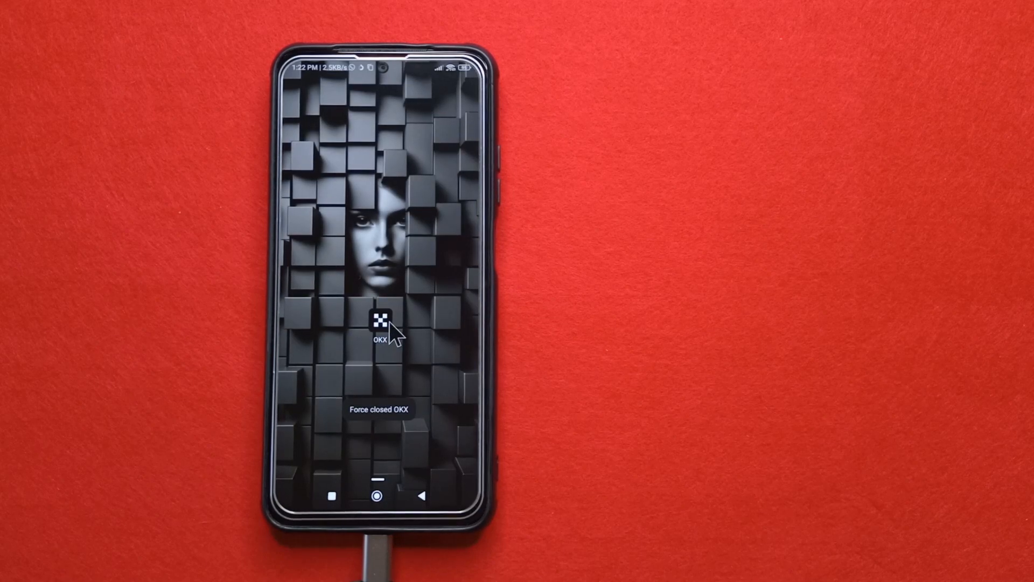
Reopen OKX from its home-screen icon after force closing it.
{"action": "left_click", "coordinate": [379, 320]}
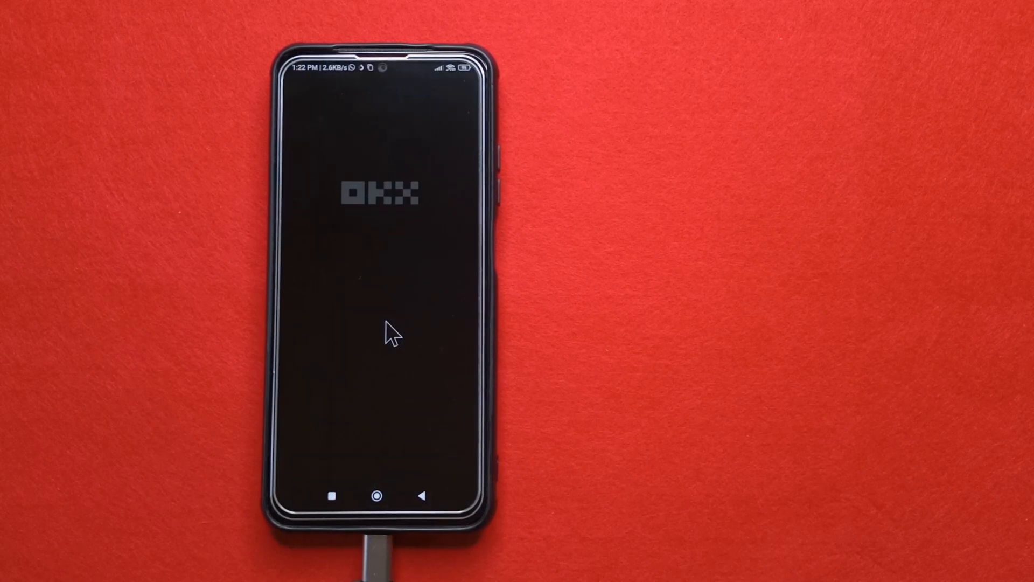